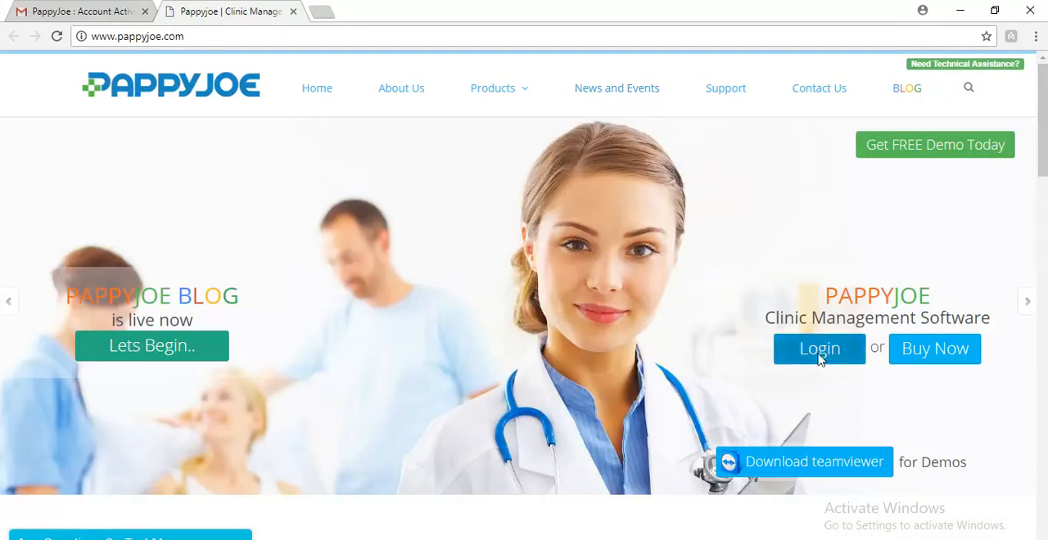
Open the PappyJoe cloud login page from the Clinic Management Software Login button
click(818, 349)
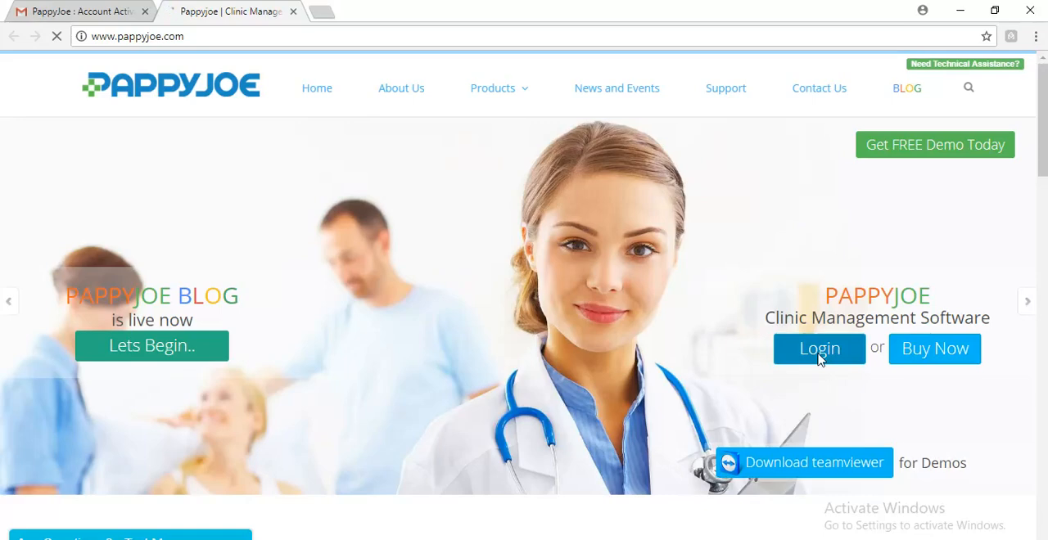
click(818, 348)
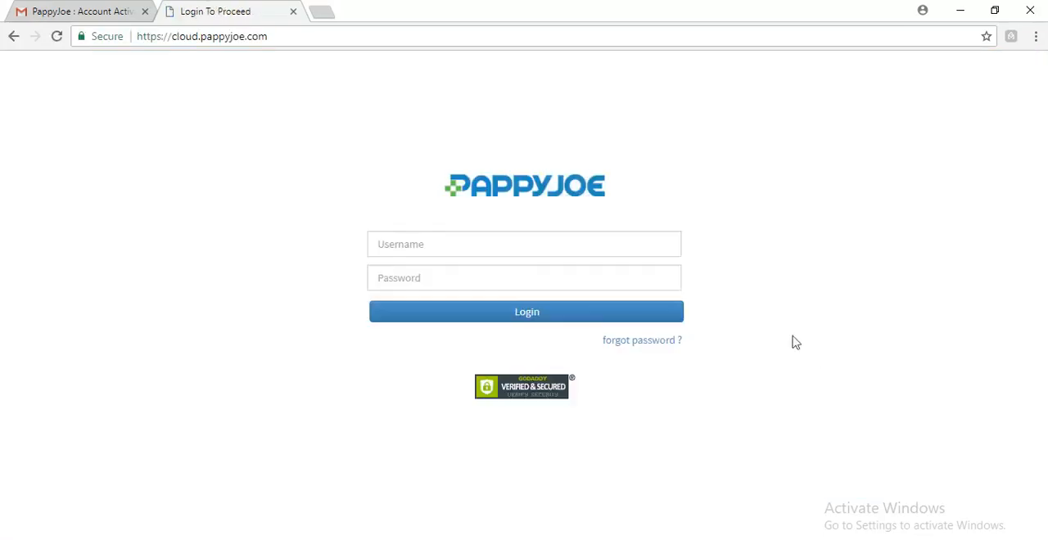
click(523, 244)
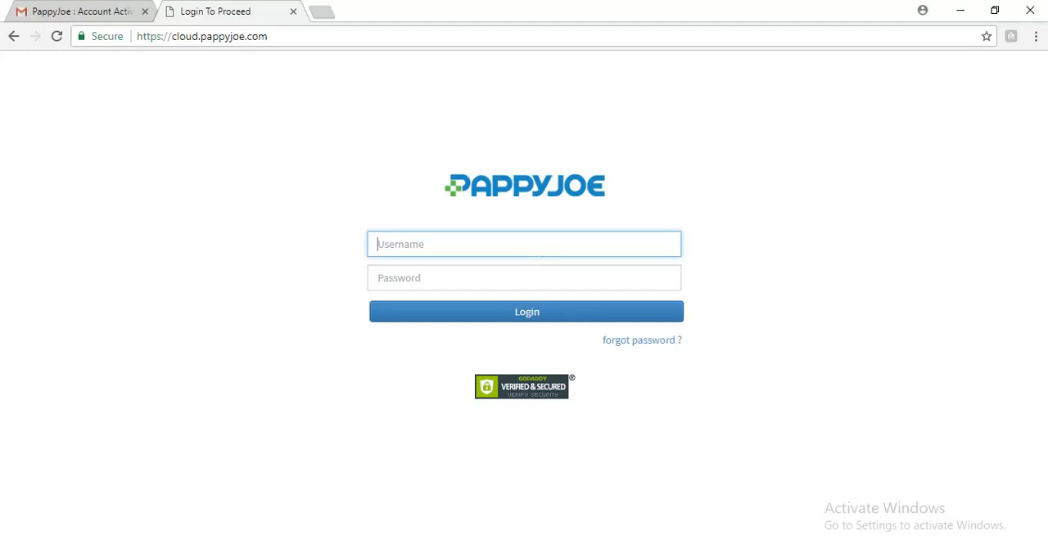
click(524, 243)
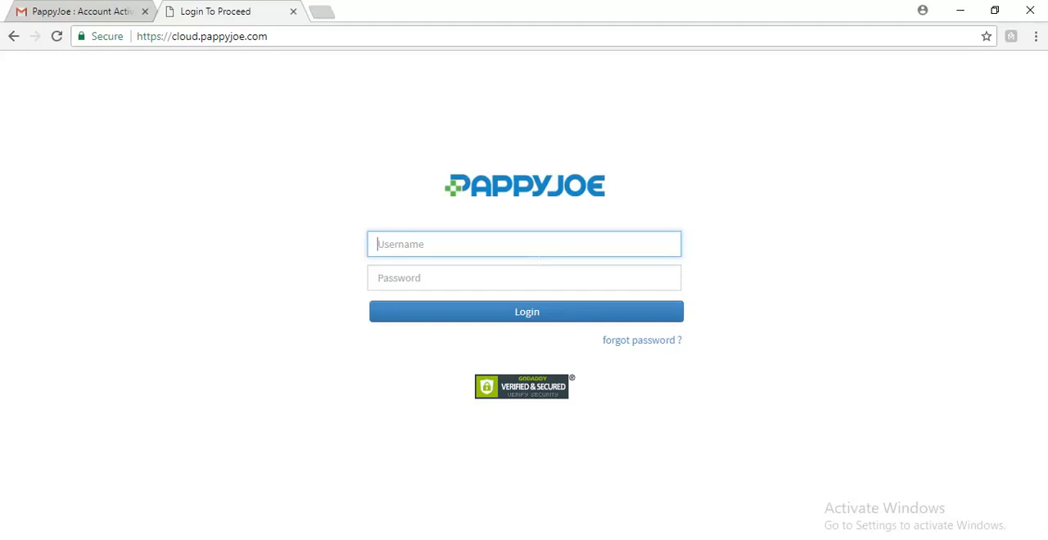
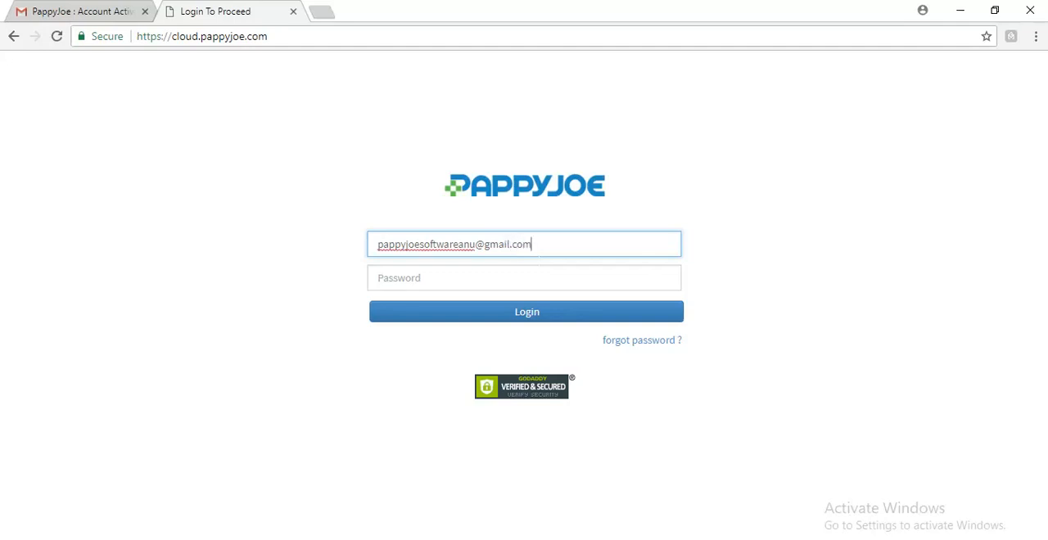
mouse_move(82, 10)
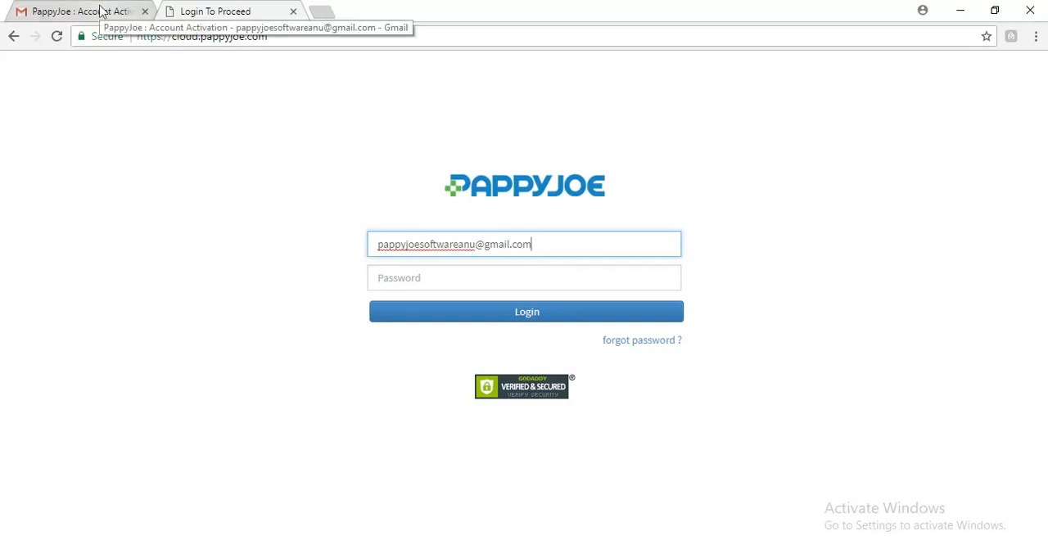
Switch to the Gmail tab showing the activation email with the password
click(77, 11)
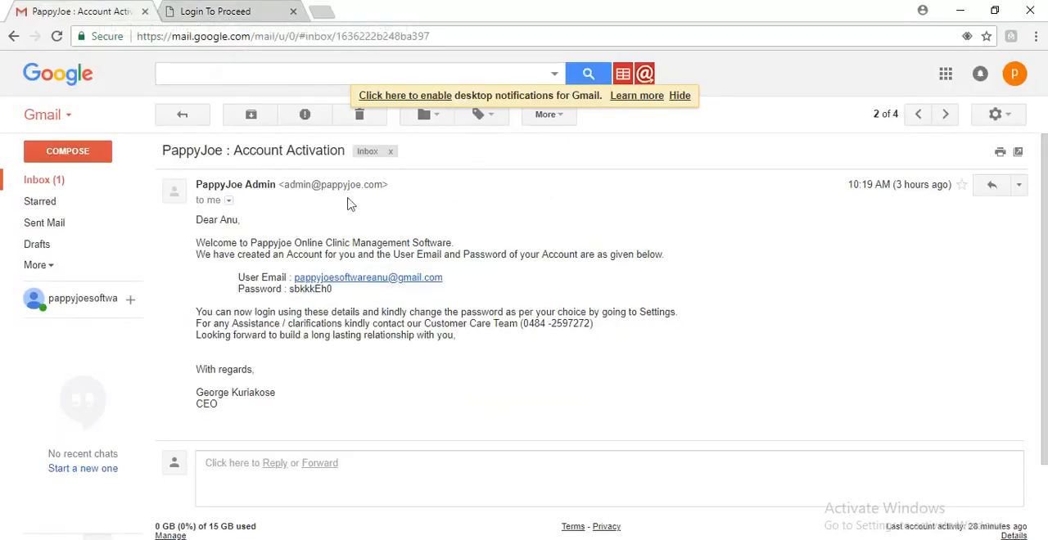
mouse_move(303, 302)
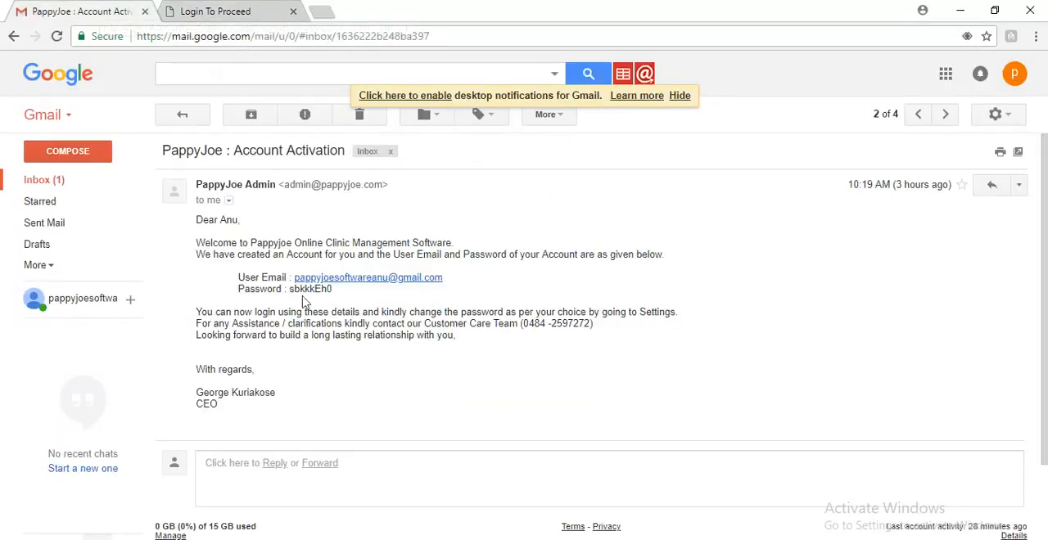
Paste the copied password into the Password field and log in
click(215, 10)
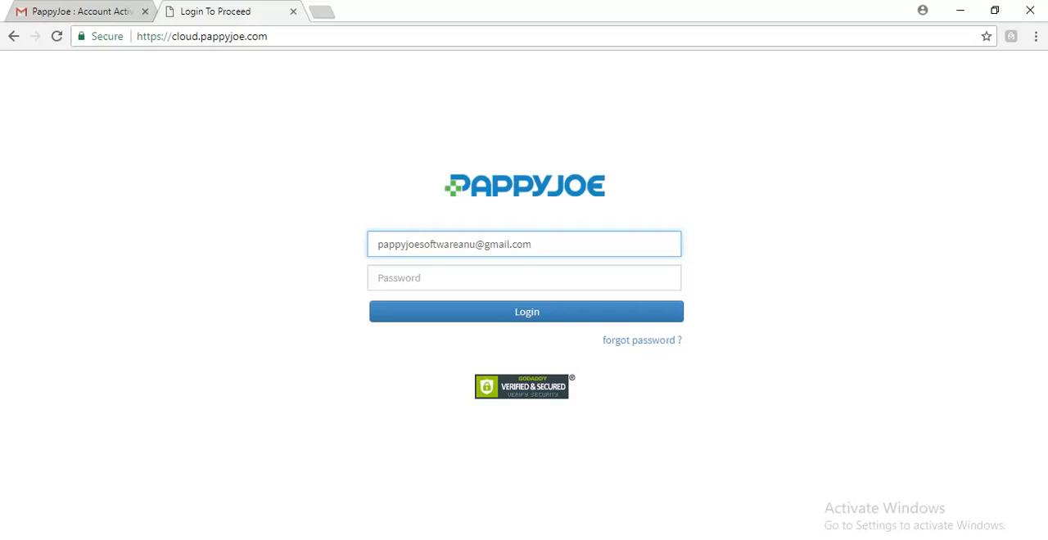
right_click(524, 278)
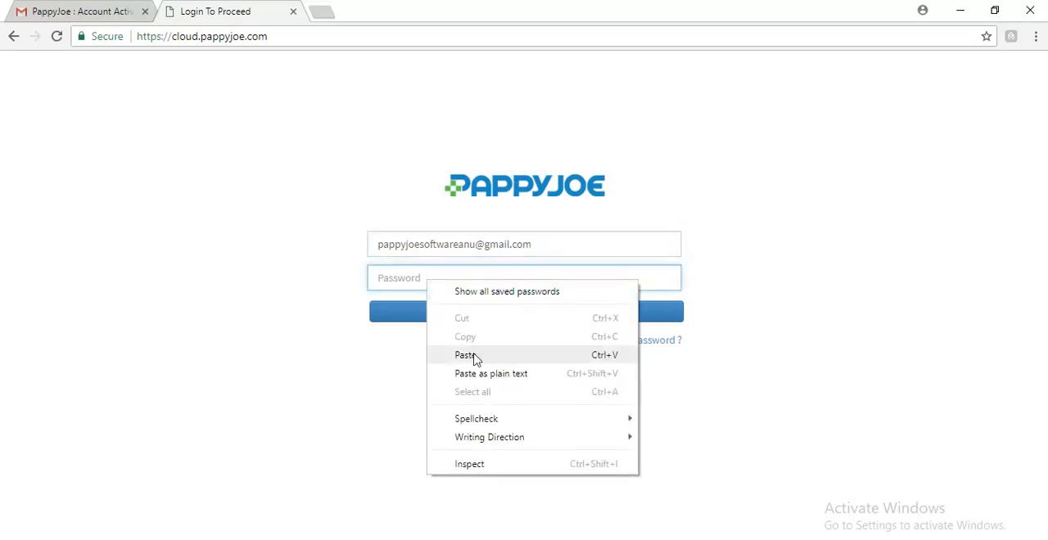
click(464, 354)
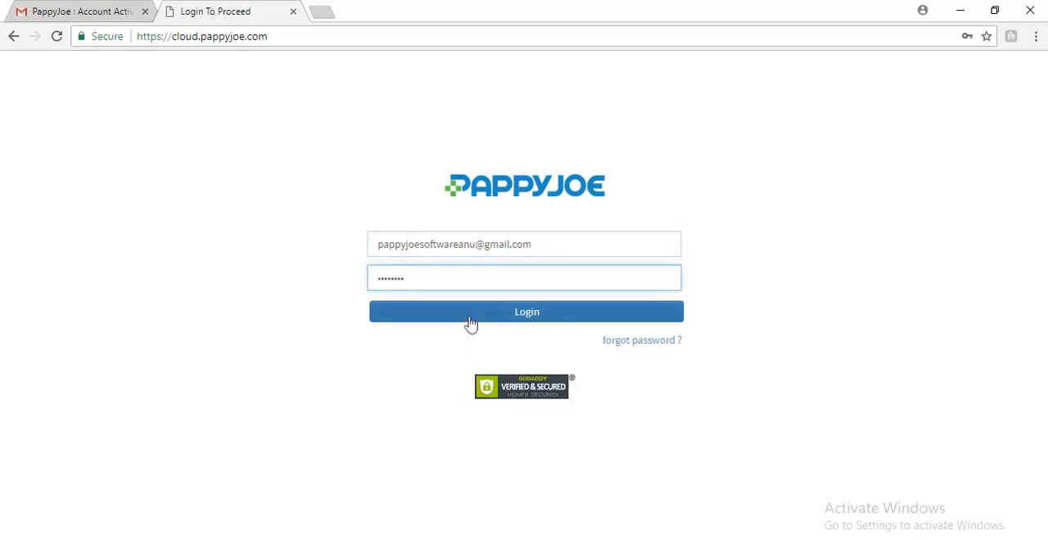
click(526, 312)
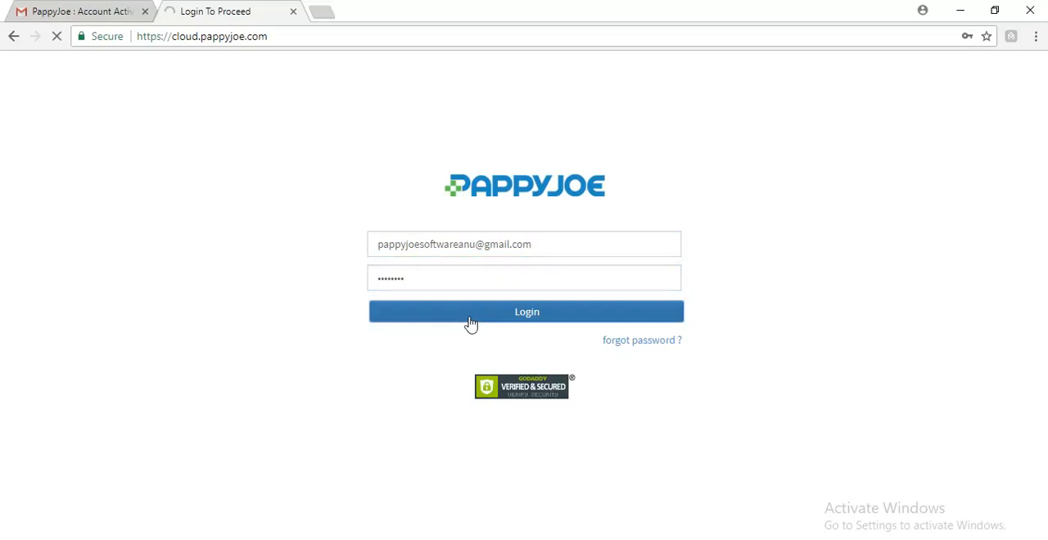
click(526, 311)
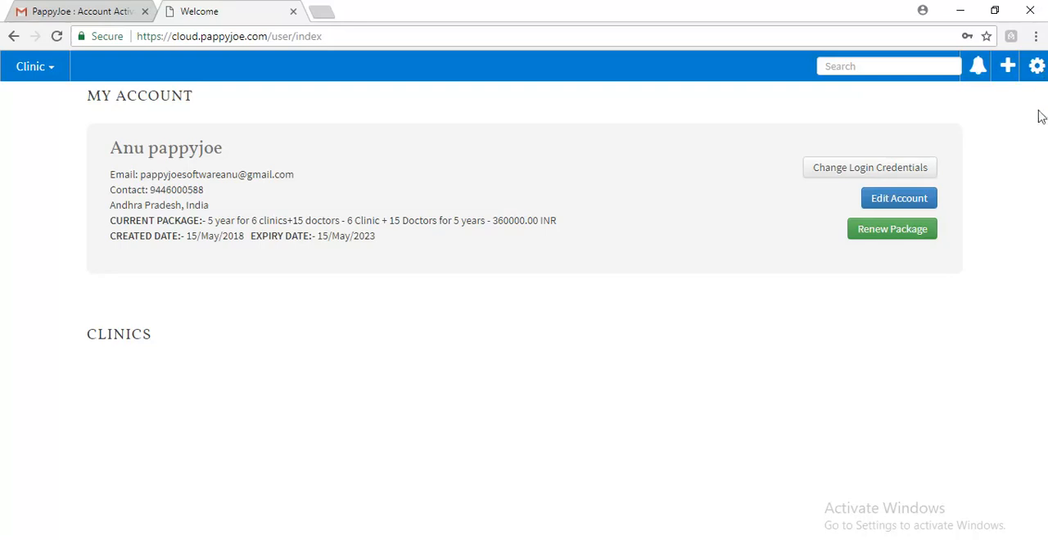
mouse_move(1036, 78)
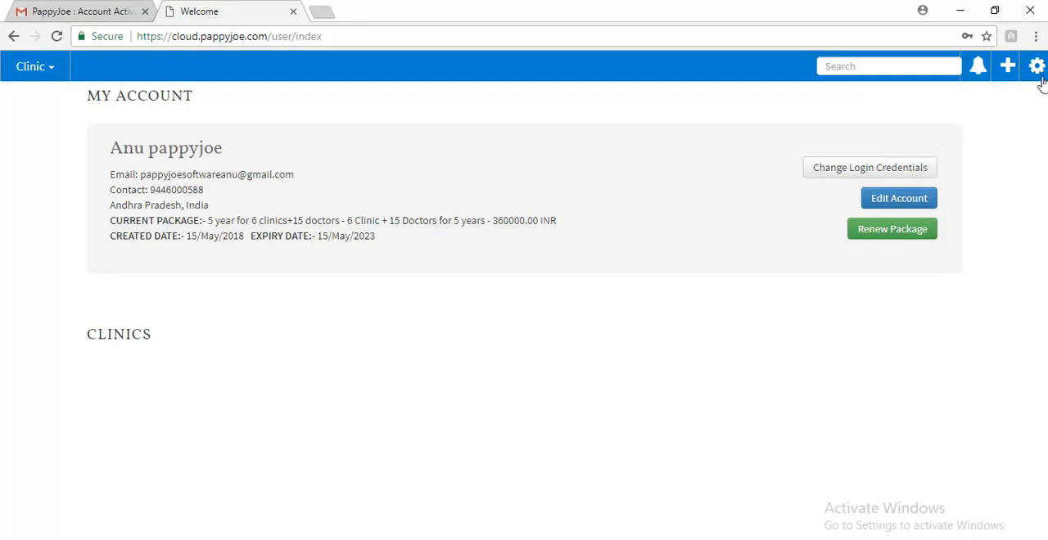
Log out through the gear menu's Logout option on the My Account page
click(1036, 66)
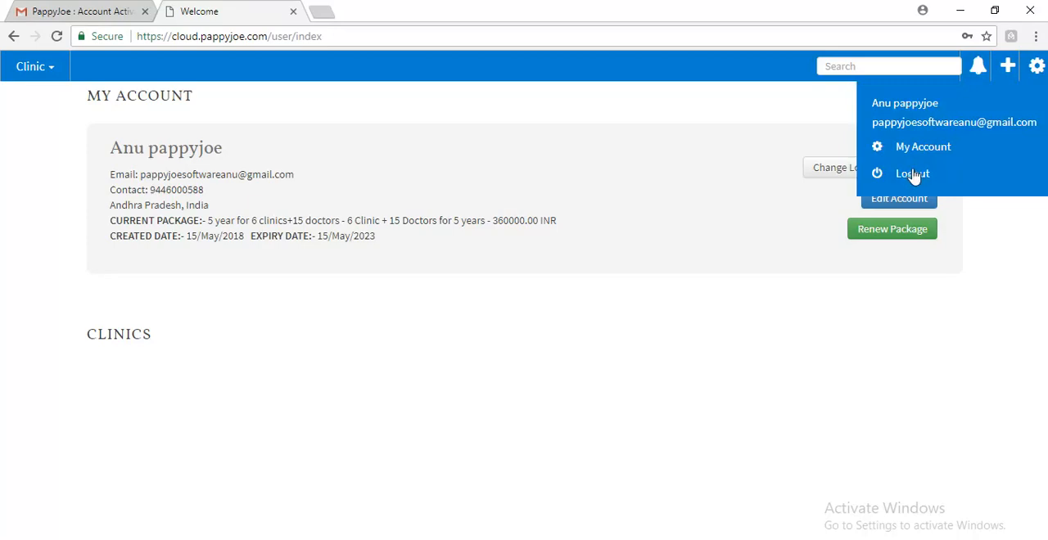
click(912, 173)
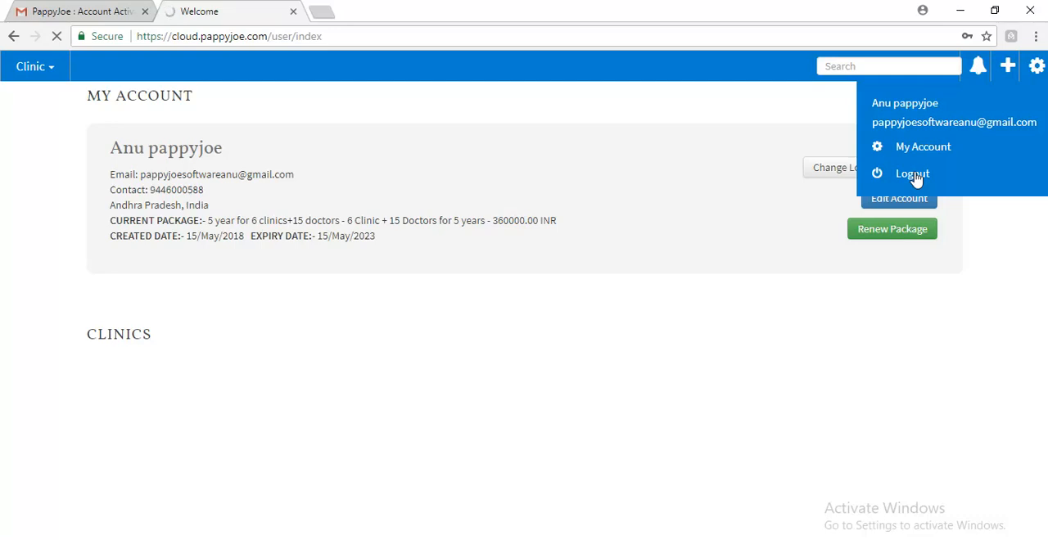
click(911, 173)
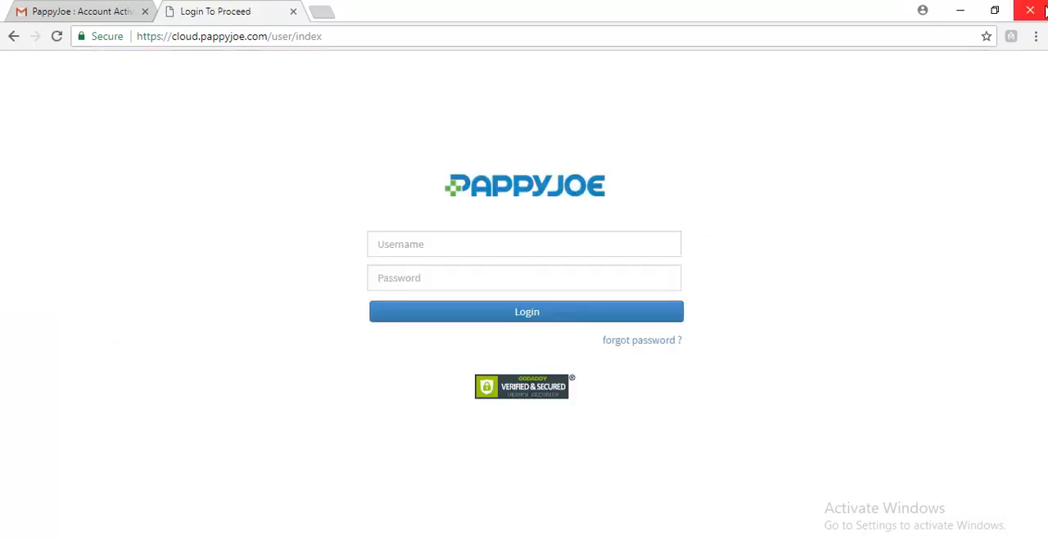